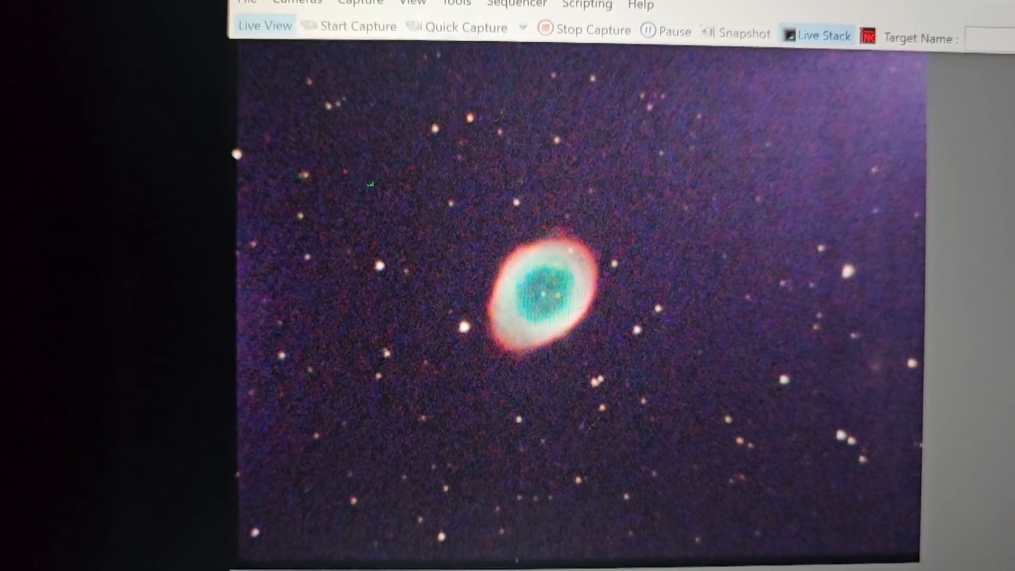
{"action": "left_click", "coordinate": [822, 34]}
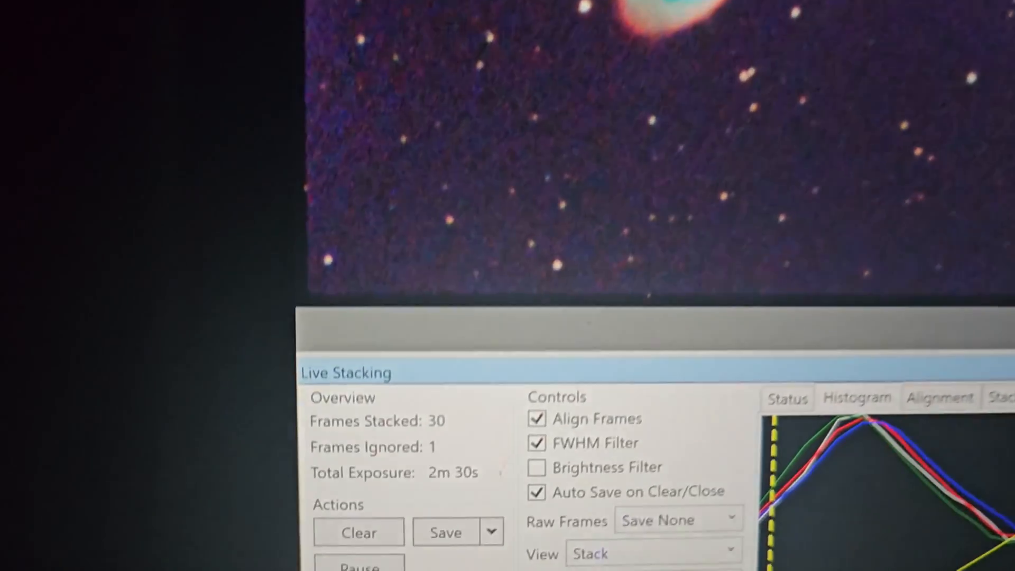